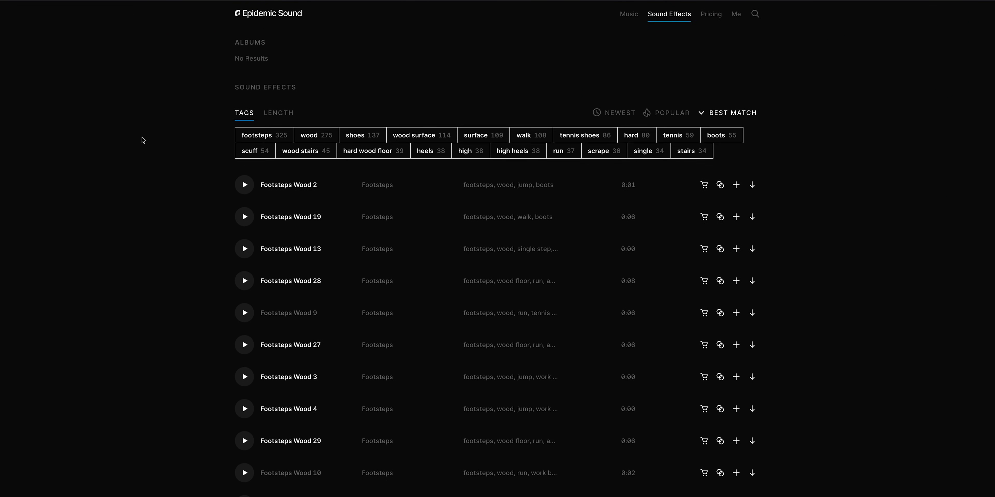
scroll("down", 3)
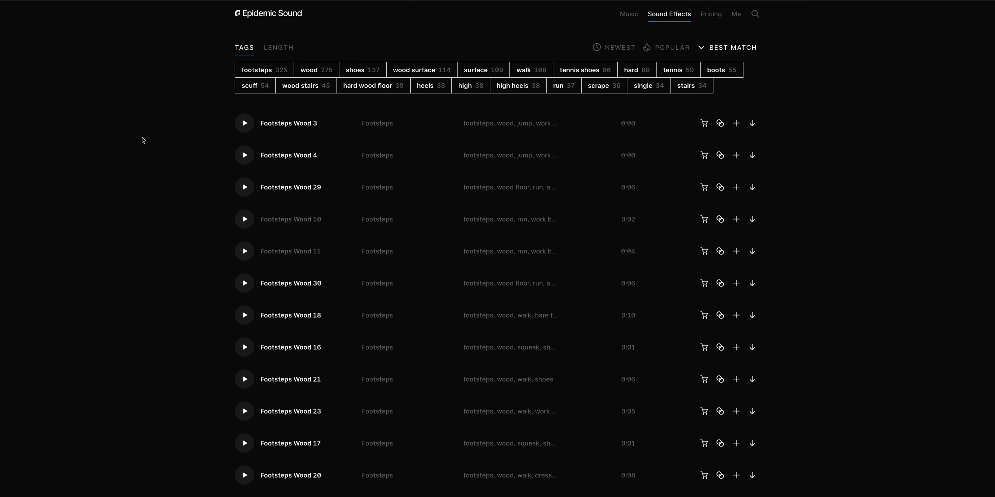
scroll("down", 3)
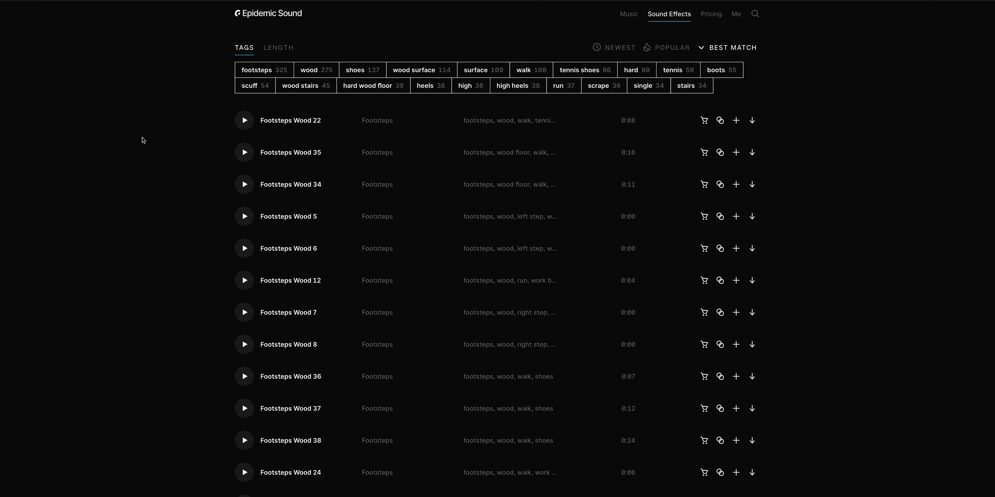